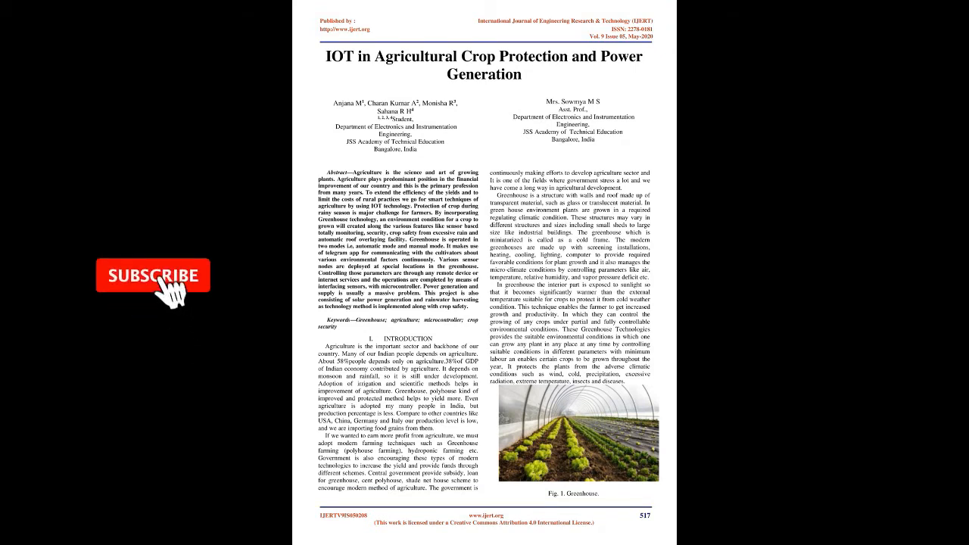
left_click(152, 276)
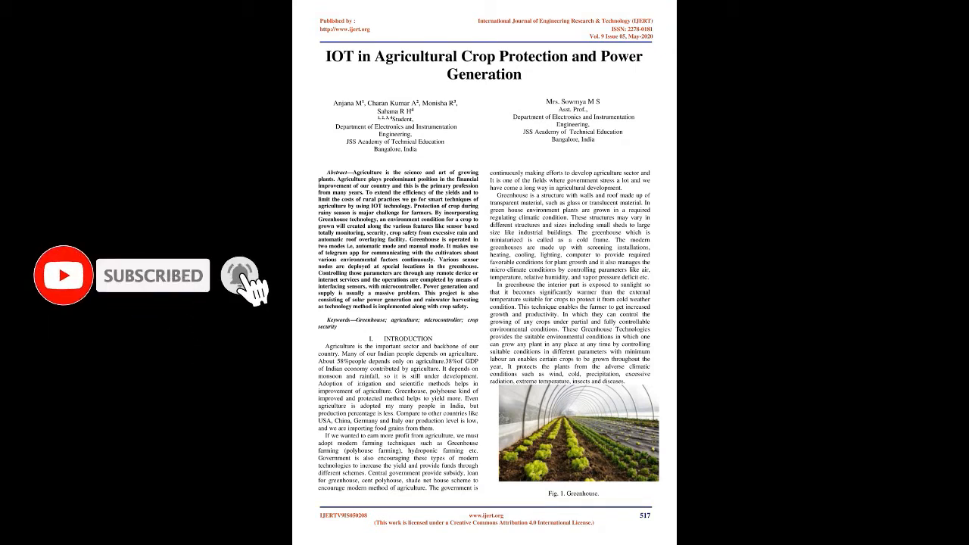
left_click(240, 276)
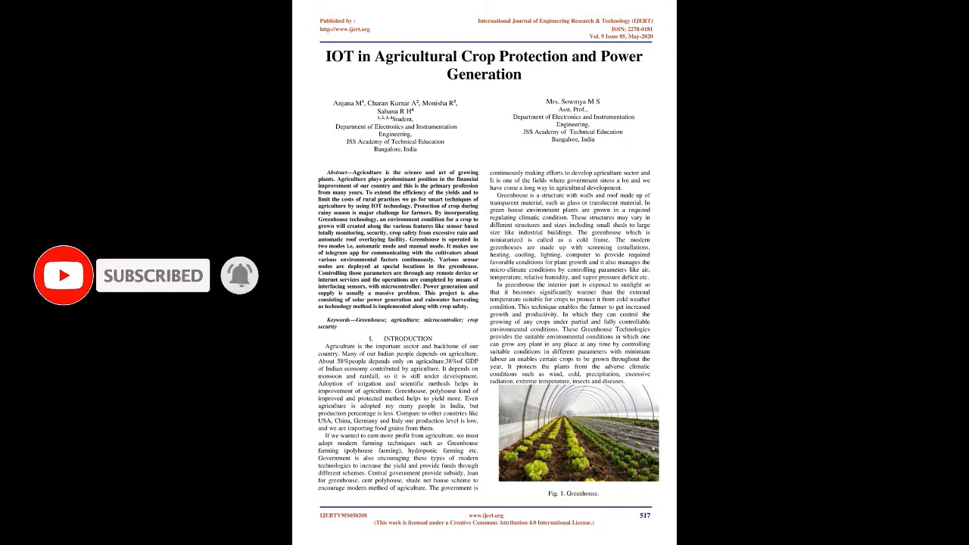
scroll("down", 3)
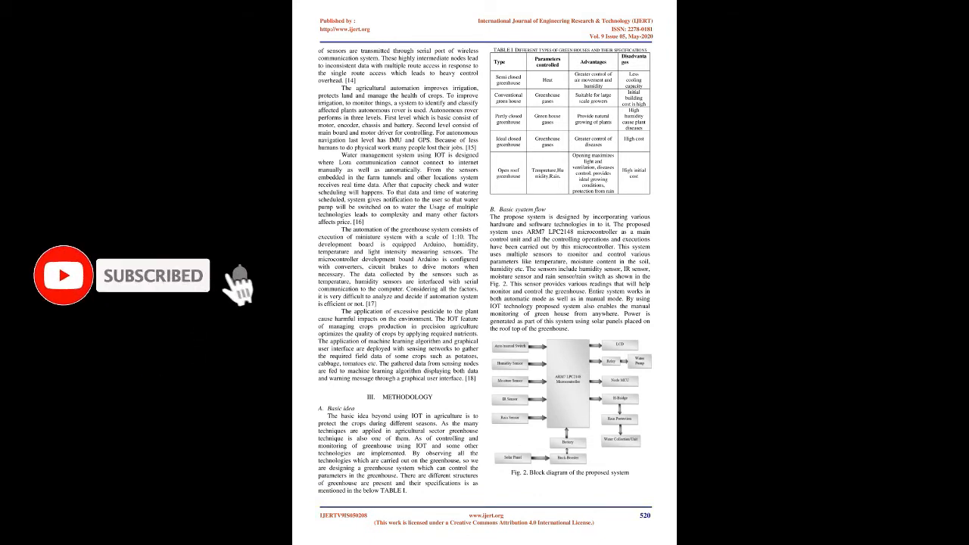
scroll("down", 3)
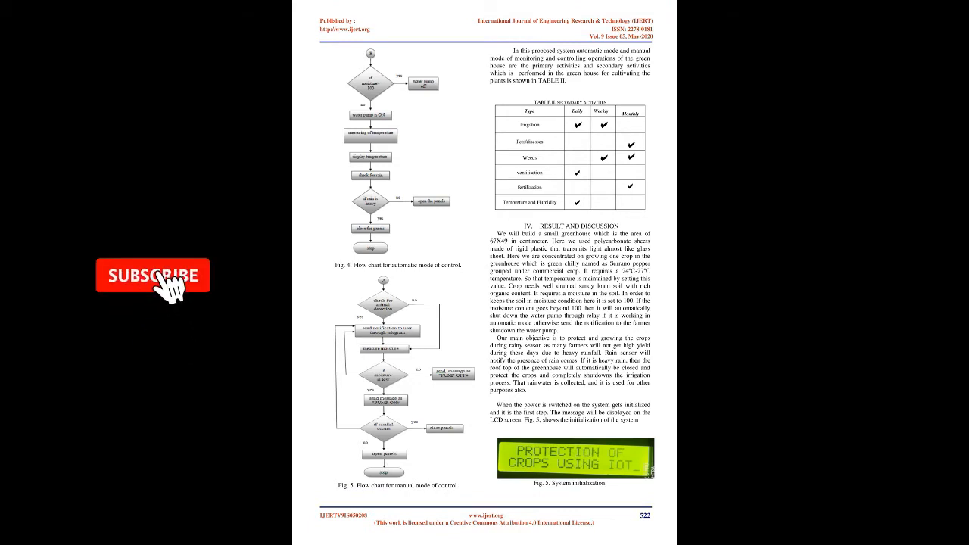
left_click(154, 276)
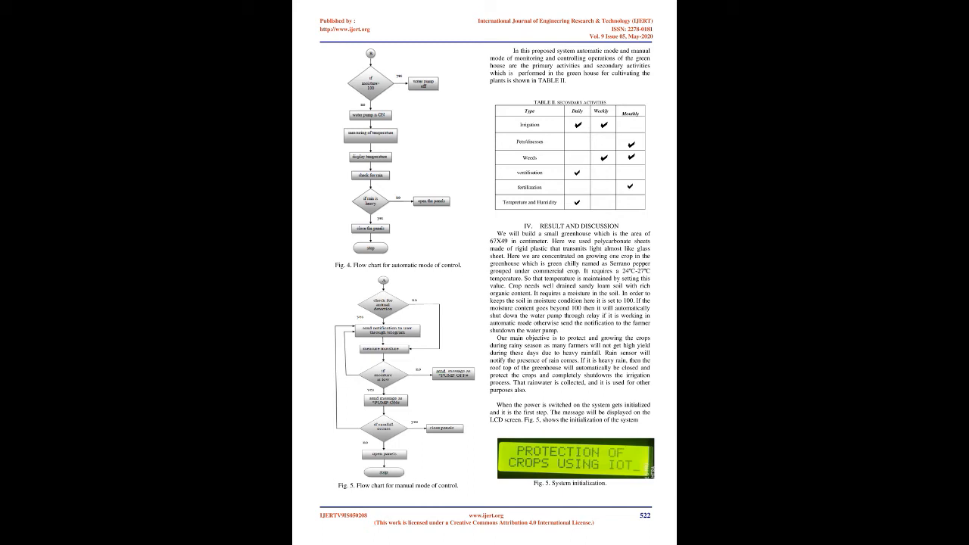
scroll("down", 3)
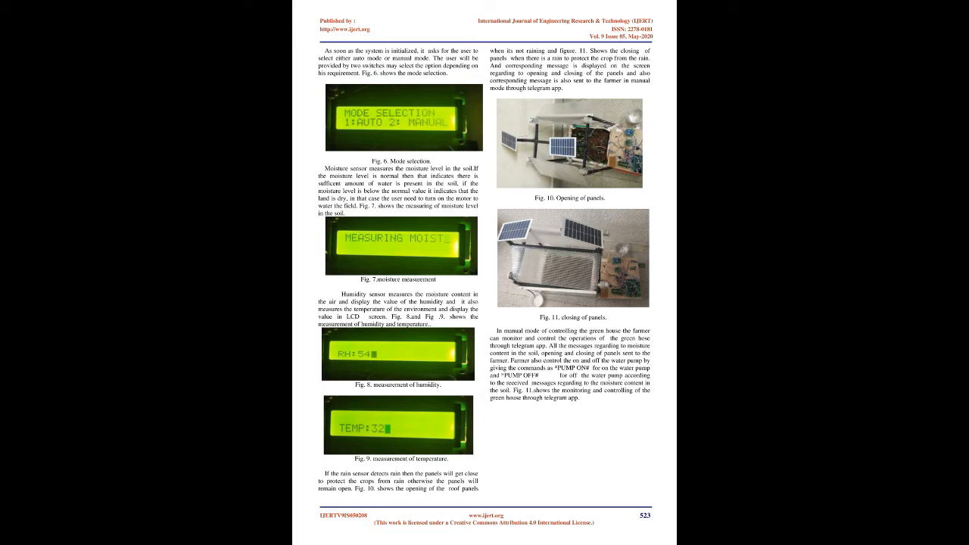
left_click(239, 277)
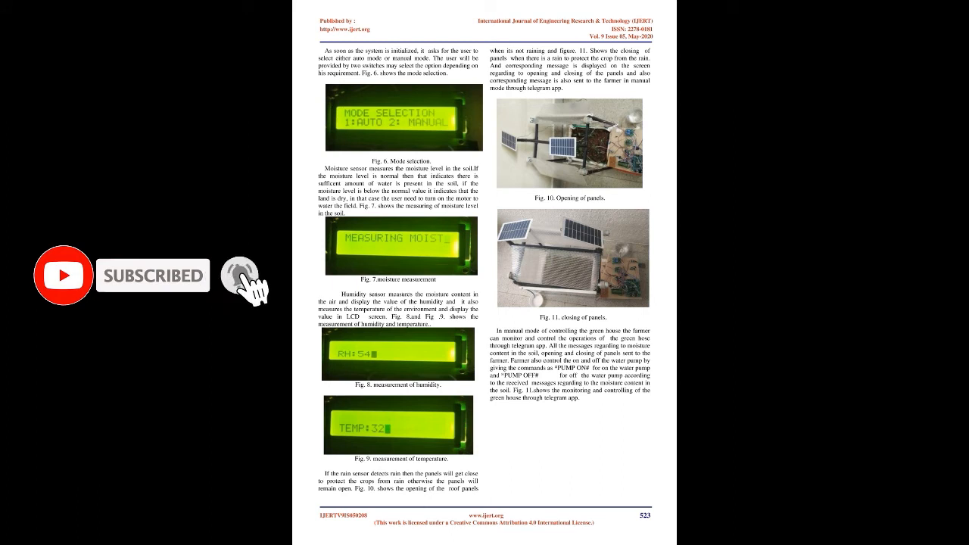